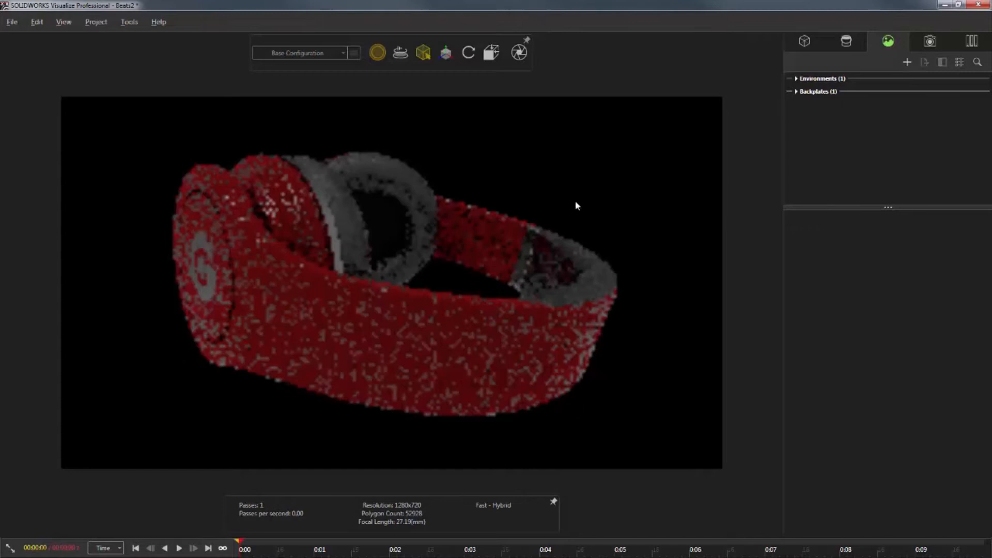
- Add Light 2 to the headphones scene and view its General settings
{"action": "left_click", "coordinate": [905, 62]}
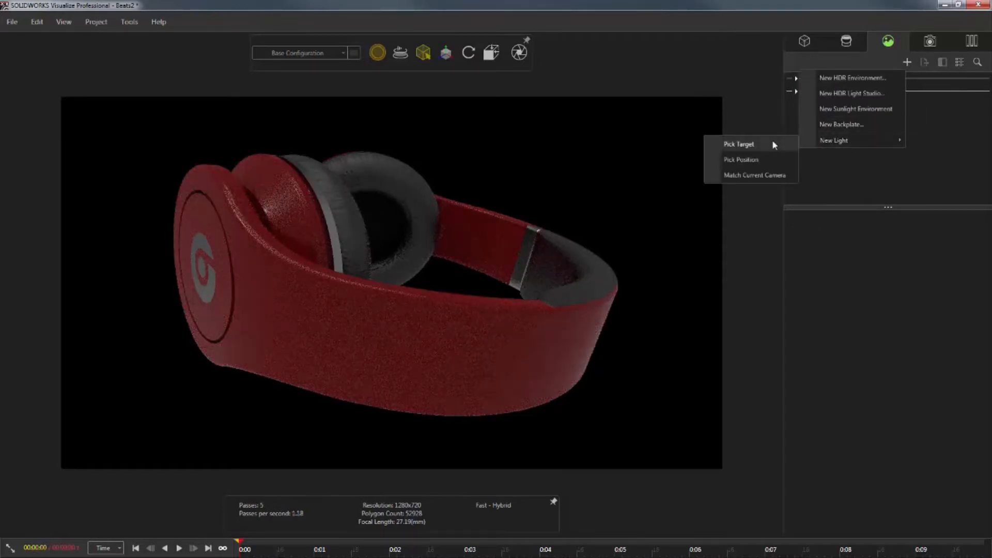
{"action": "left_click", "coordinate": [738, 143]}
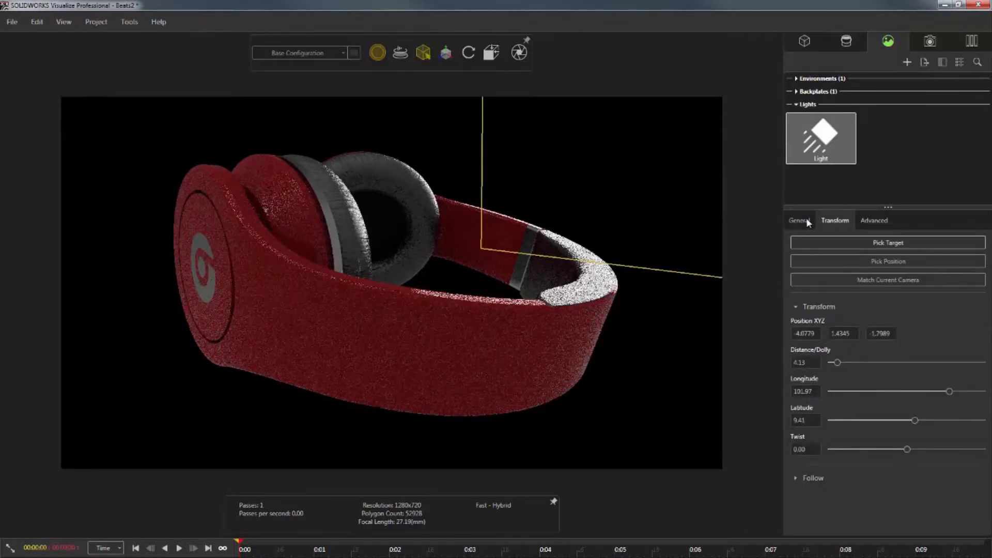
{"action": "left_click", "coordinate": [799, 220]}
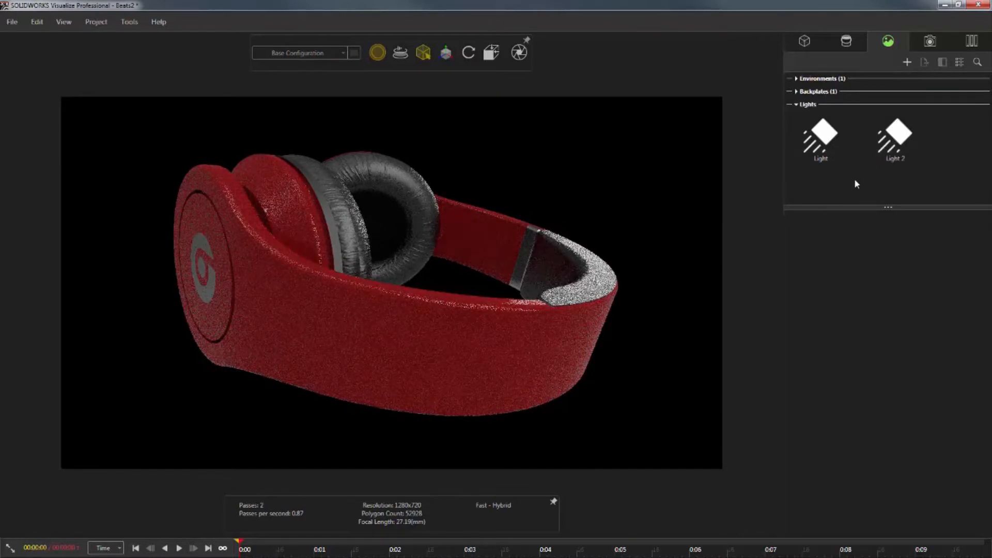
- Create Light 3 as an Area - Plane light and view its Transform settings
{"action": "left_click", "coordinate": [906, 62]}
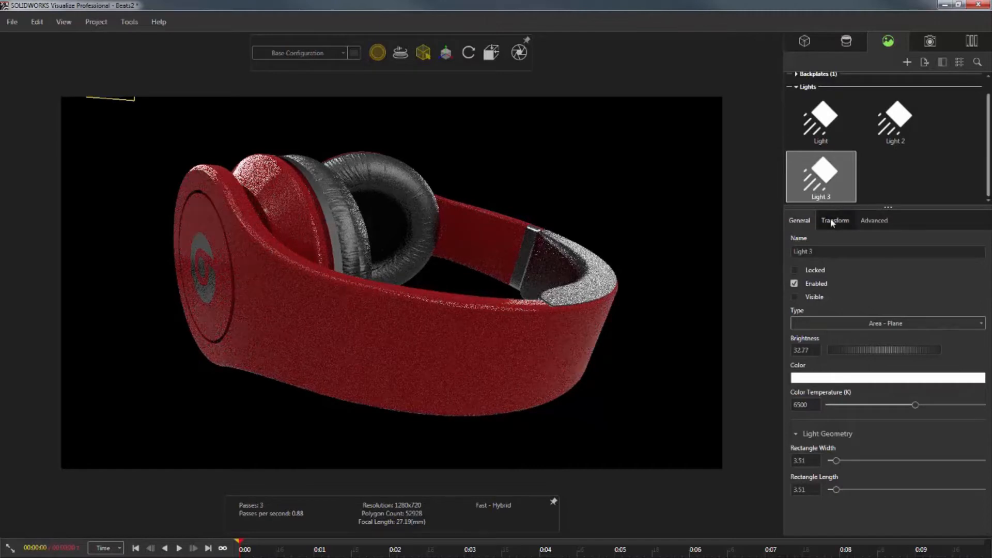
{"action": "left_click", "coordinate": [835, 220]}
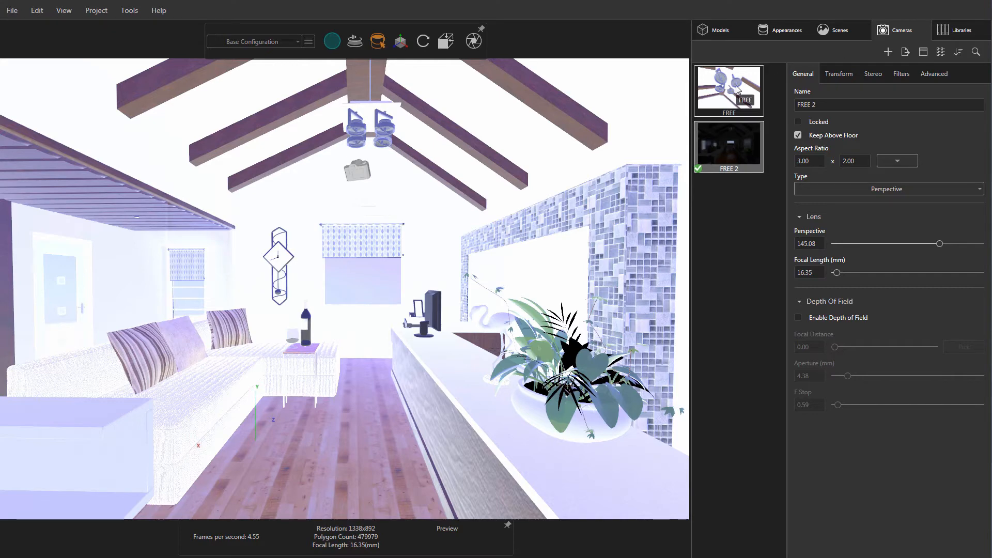
- From camera FREE, place Area - Disc lights in the four ceiling fixtures, then select camera FREE 2
{"action": "left_click", "coordinate": [728, 90]}
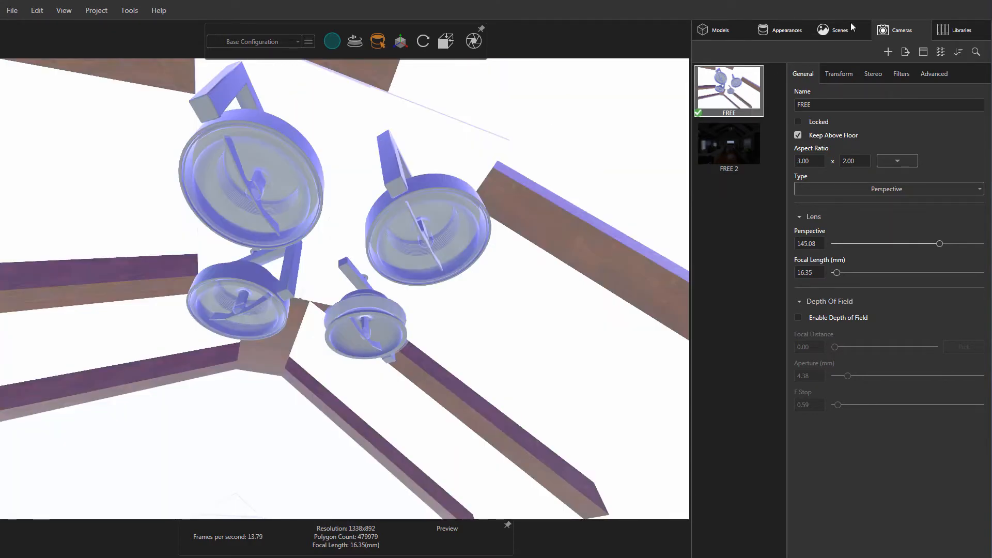
{"action": "left_click", "coordinate": [887, 52]}
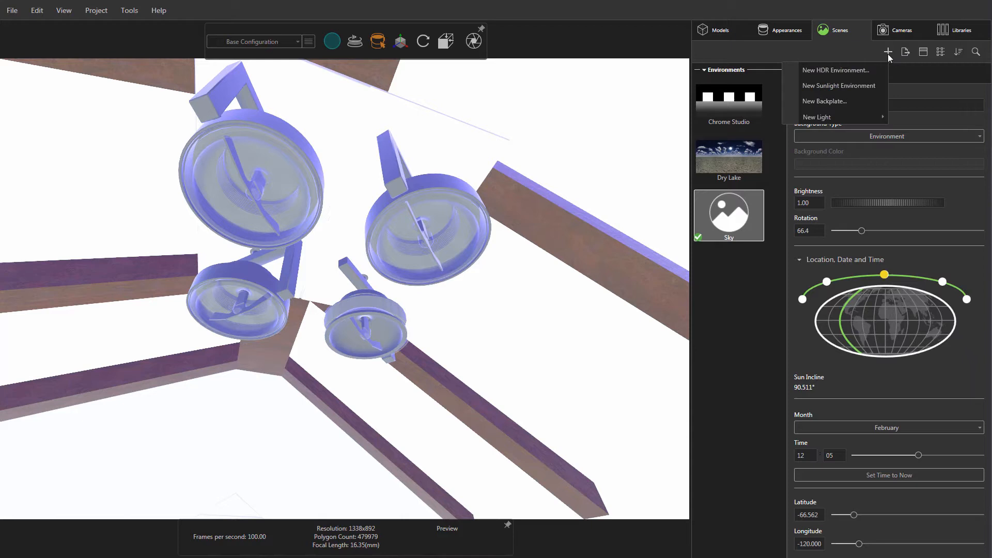
{"action": "mouse_move", "coordinate": [817, 116]}
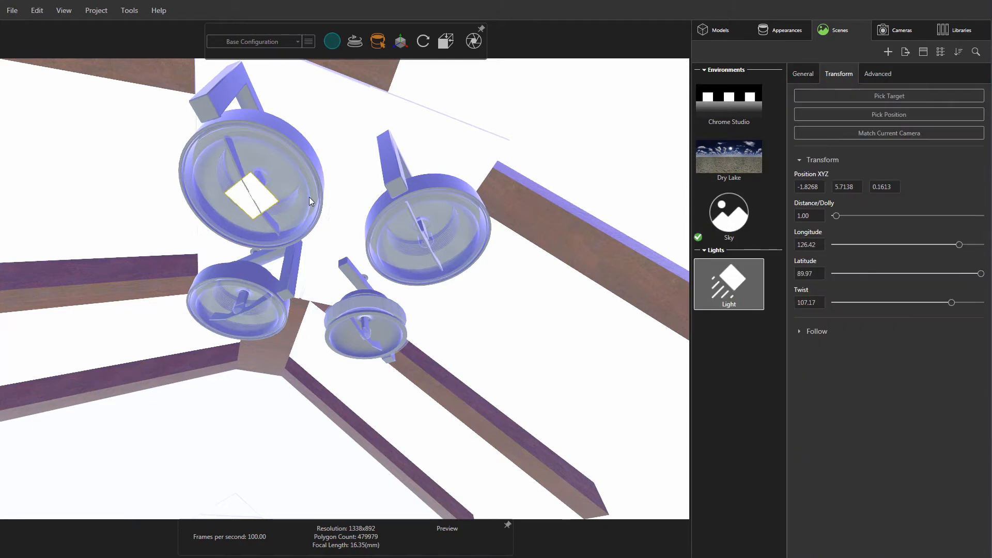
{"action": "left_click", "coordinate": [803, 73]}
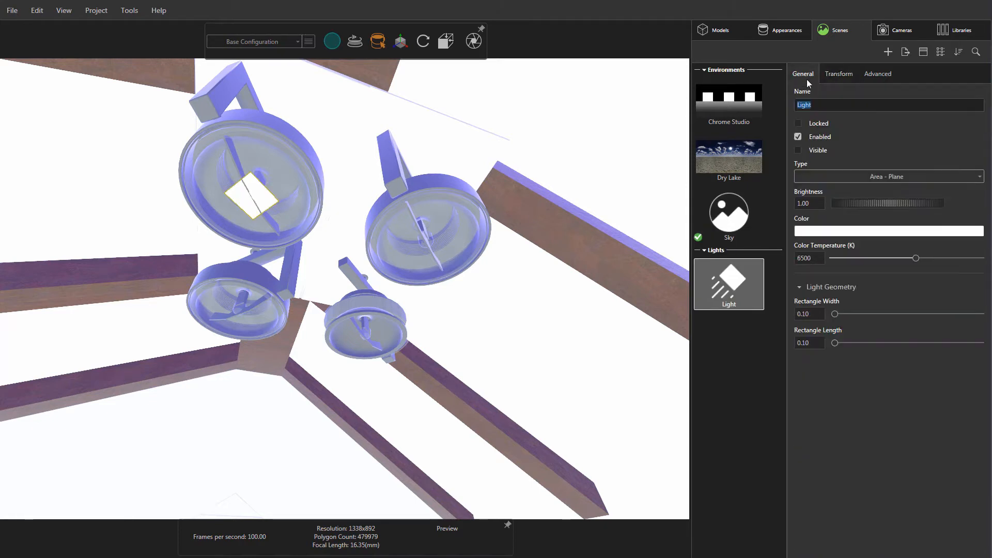
{"action": "left_click", "coordinate": [888, 176]}
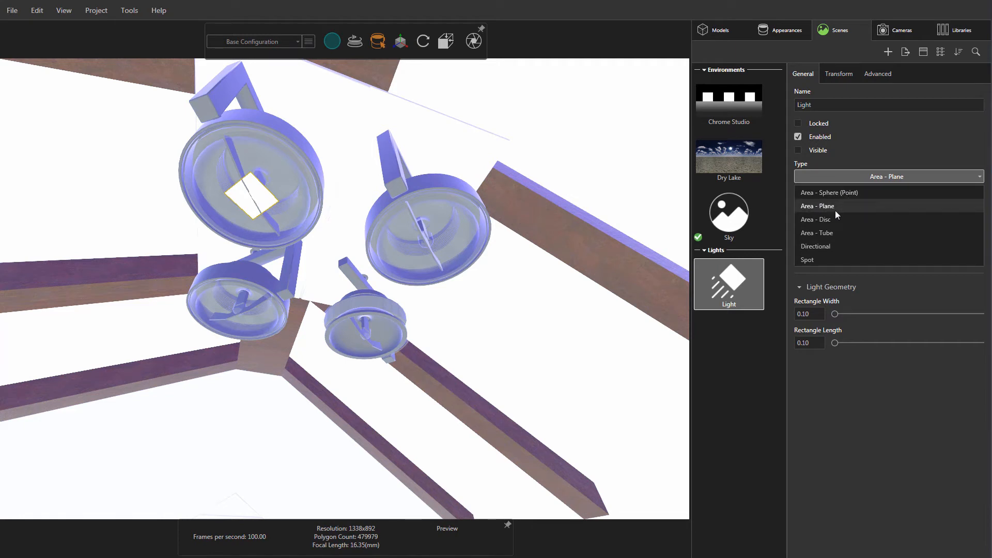
{"action": "left_click", "coordinate": [815, 219]}
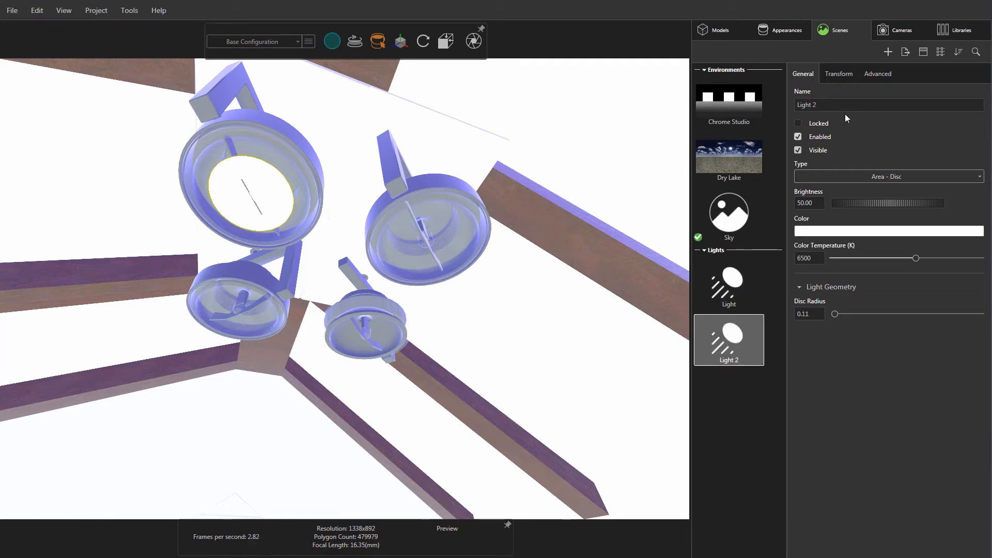
{"action": "left_click", "coordinate": [838, 74]}
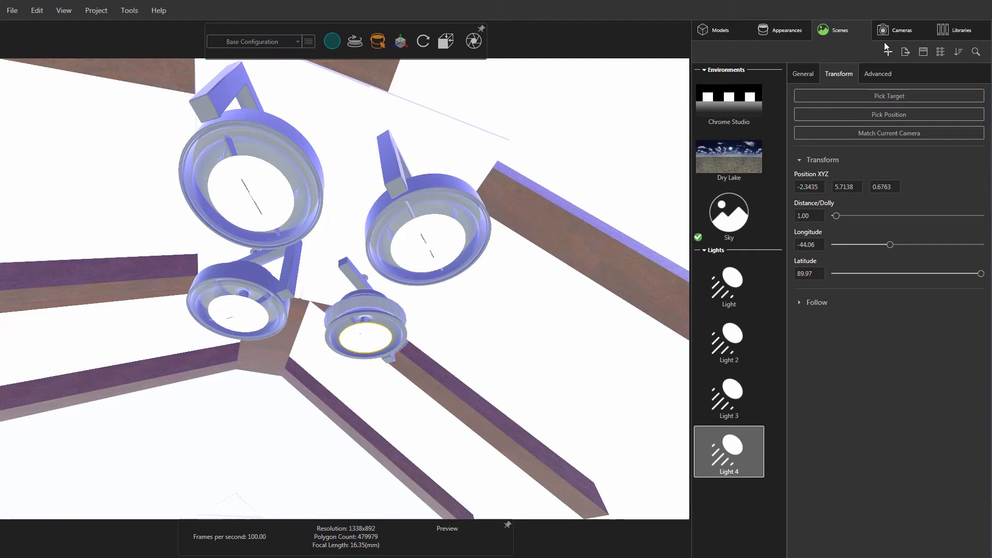
{"action": "left_click", "coordinate": [903, 30]}
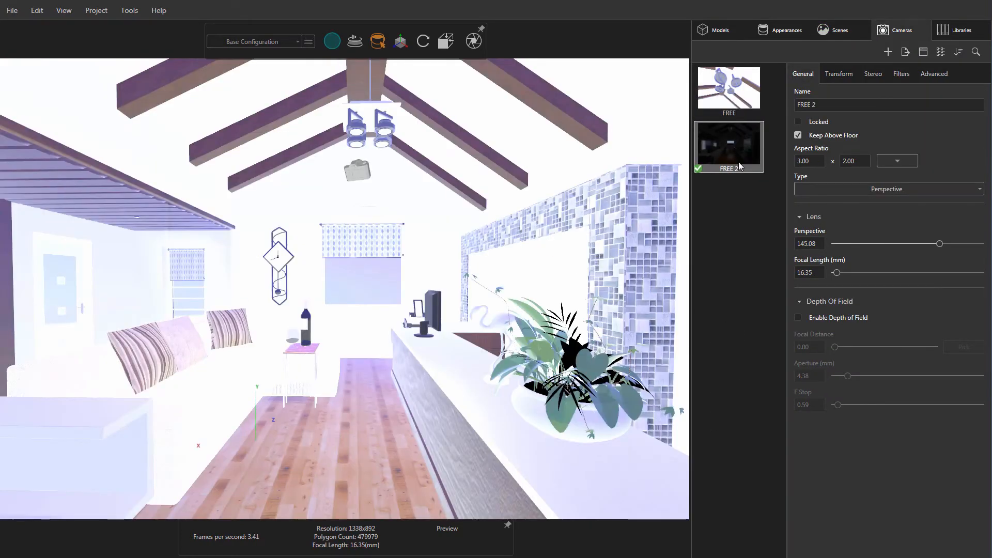
- Switch the render mode from Preview to Fast
{"action": "left_click", "coordinate": [332, 41]}
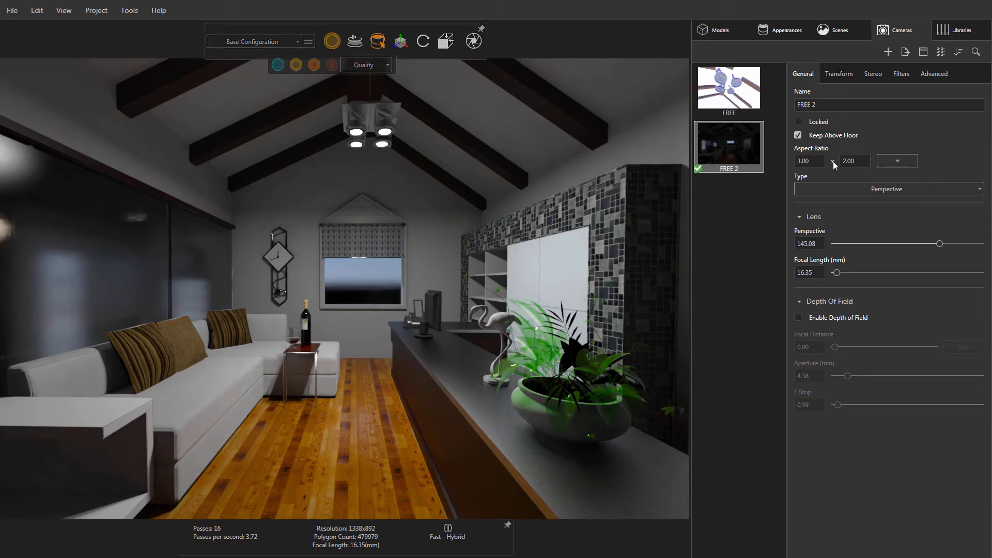
- Try red, purple and cyan colours for the first ceiling light, then close the Color Picker
{"action": "left_click", "coordinate": [835, 30]}
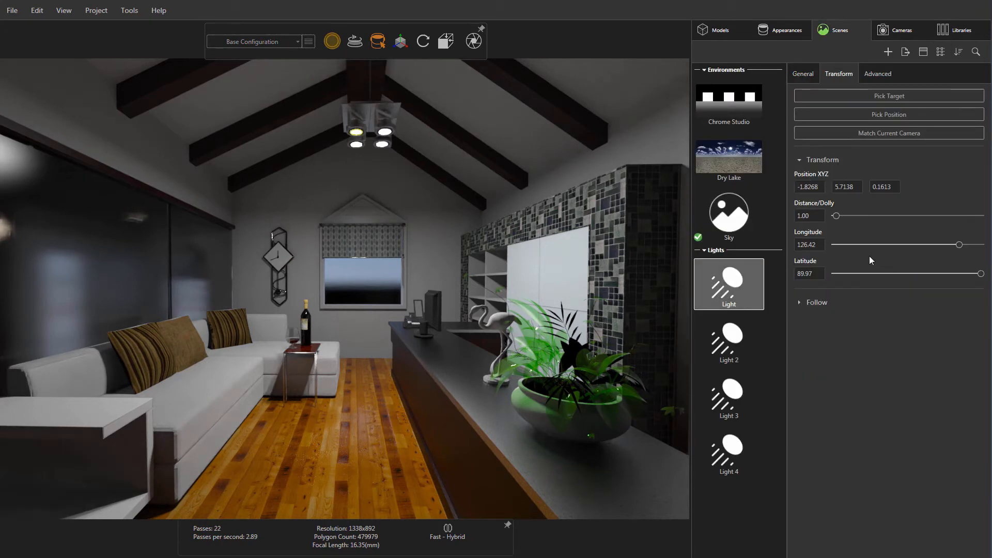
{"action": "left_click", "coordinate": [803, 74]}
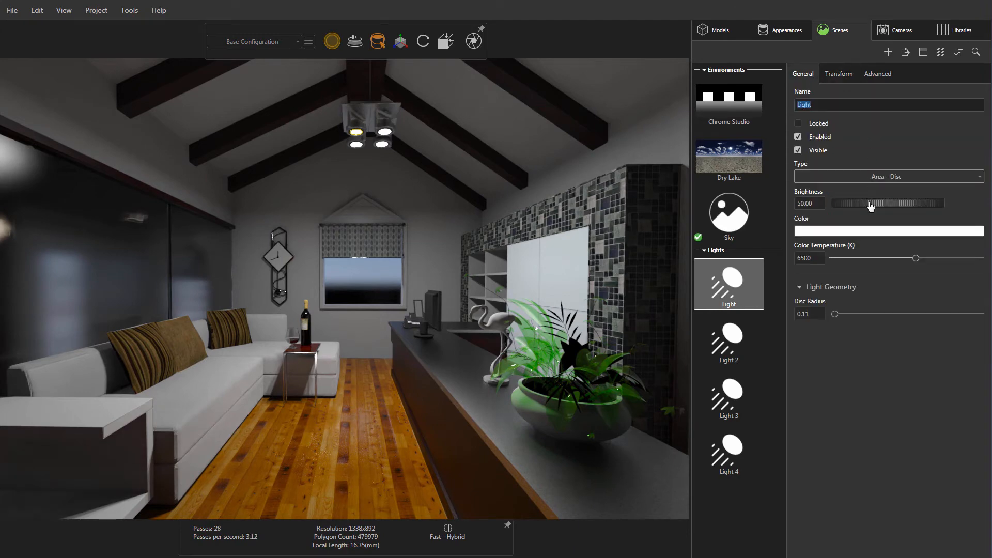
{"action": "left_click", "coordinate": [888, 230]}
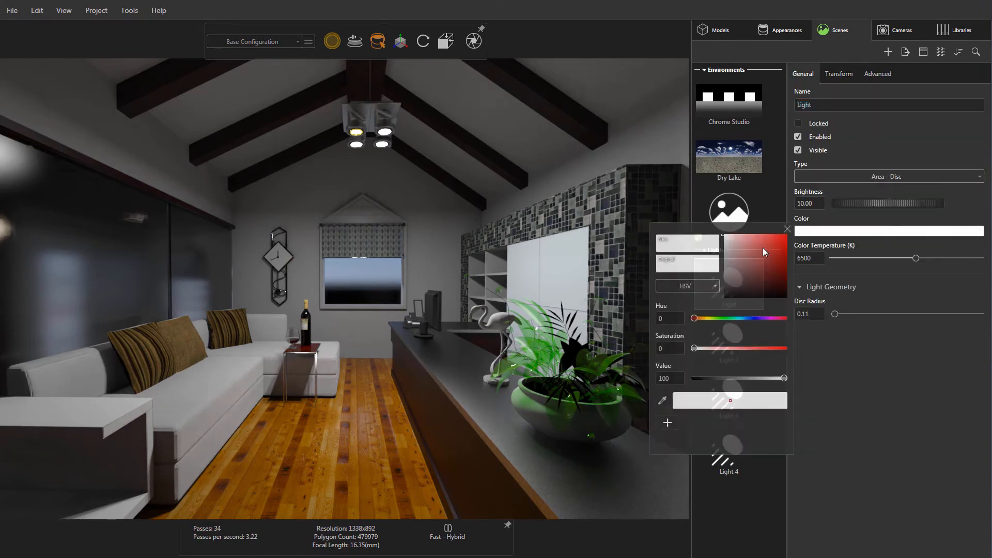
{"action": "left_click", "coordinate": [771, 272]}
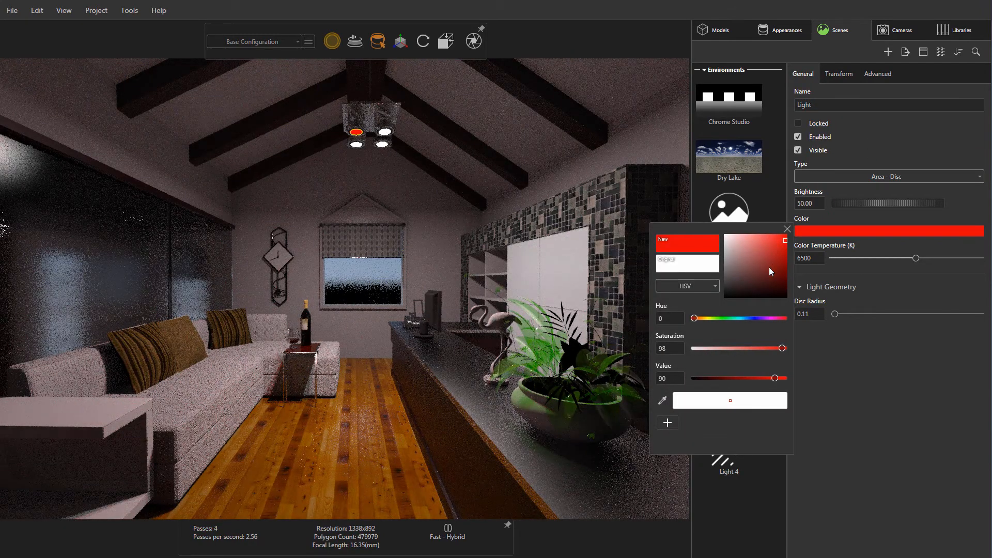
{"action": "left_click_drag", "start_coordinate": [693, 318], "coordinate": [758, 318]}
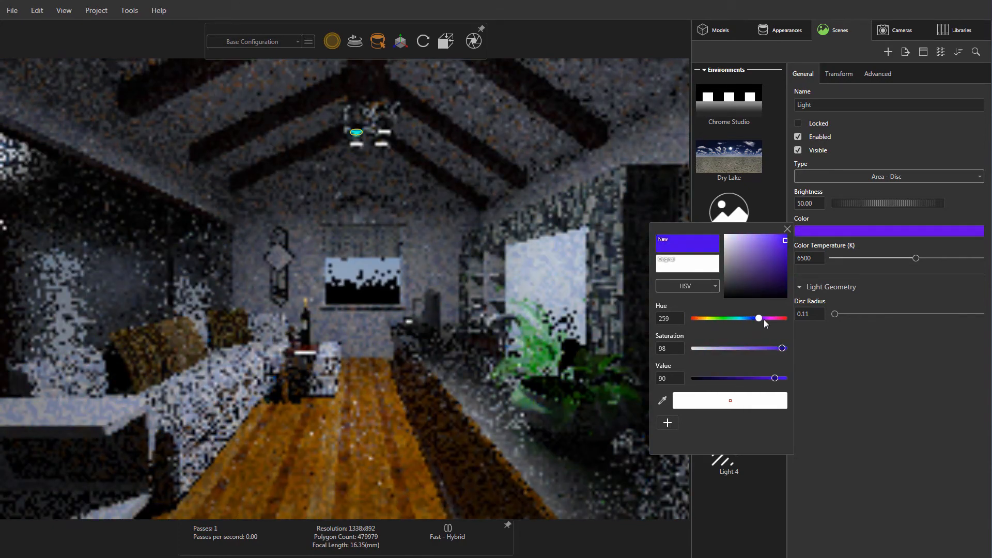
{"action": "left_click_drag", "start_coordinate": [759, 318], "coordinate": [739, 318]}
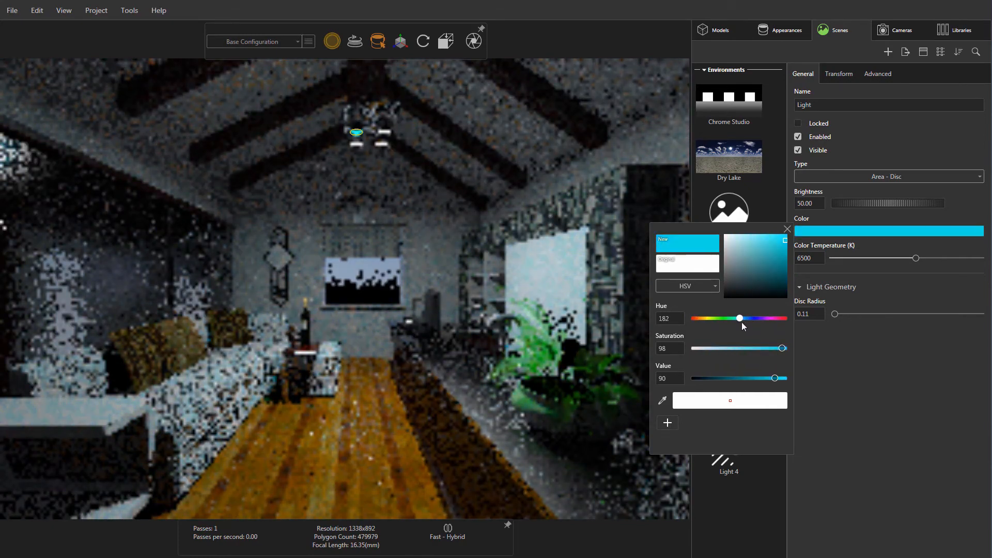
{"action": "left_click_drag", "start_coordinate": [738, 318], "coordinate": [756, 318]}
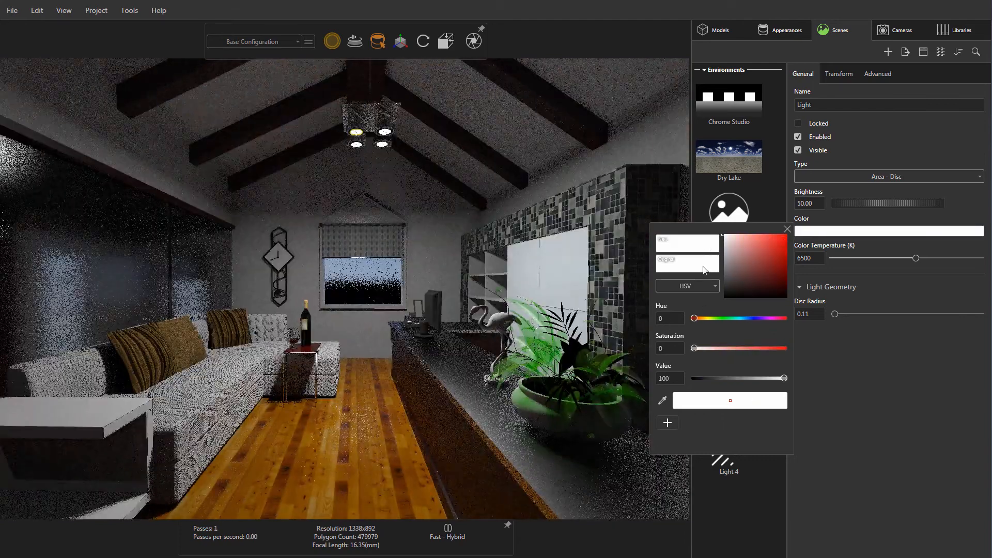
{"action": "left_click", "coordinate": [787, 228]}
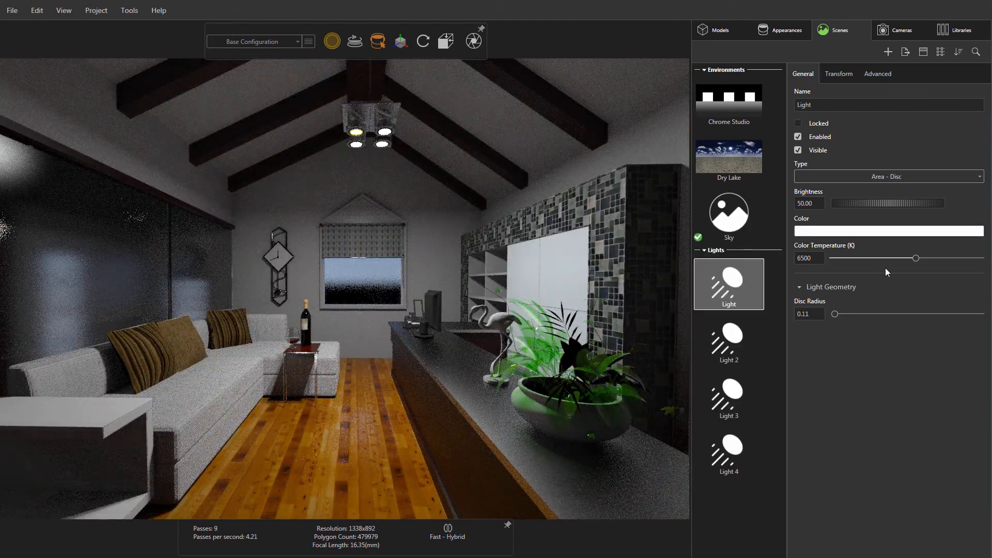
- Set the first light's colour temperature to 10000 K and switch to Preview mode
{"action": "left_click_drag", "start_coordinate": [914, 258], "coordinate": [854, 258]}
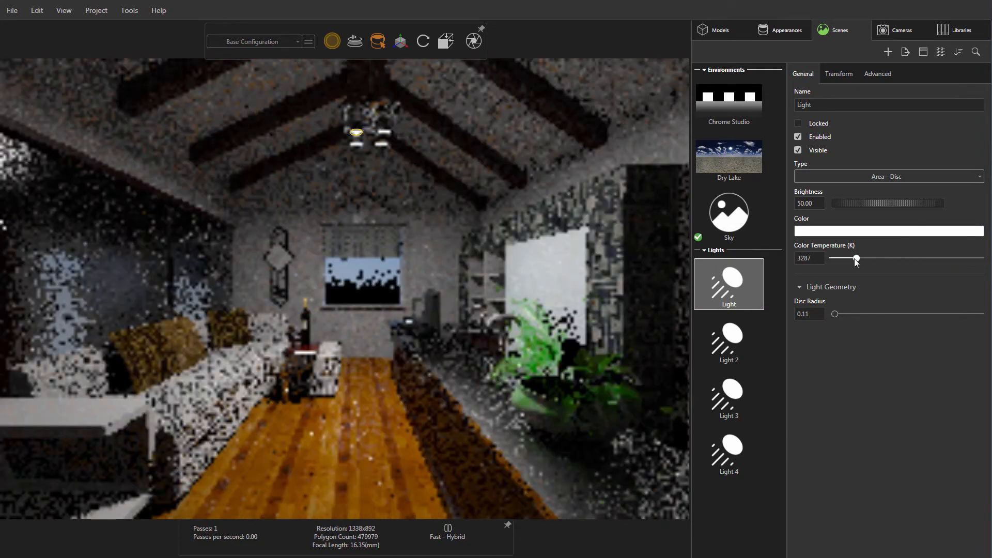
{"action": "left_click_drag", "start_coordinate": [856, 260], "coordinate": [836, 260]}
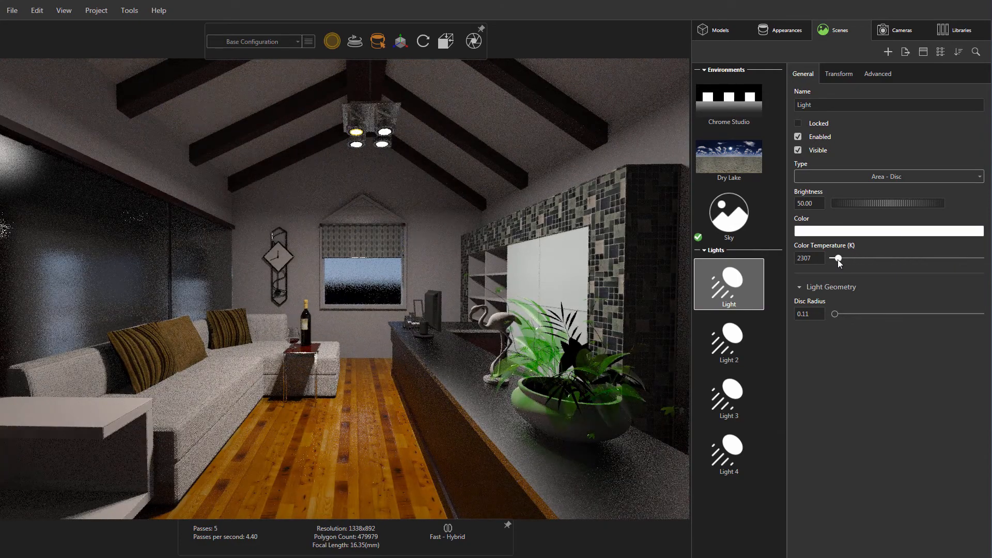
{"action": "left_click_drag", "start_coordinate": [836, 259], "coordinate": [987, 259]}
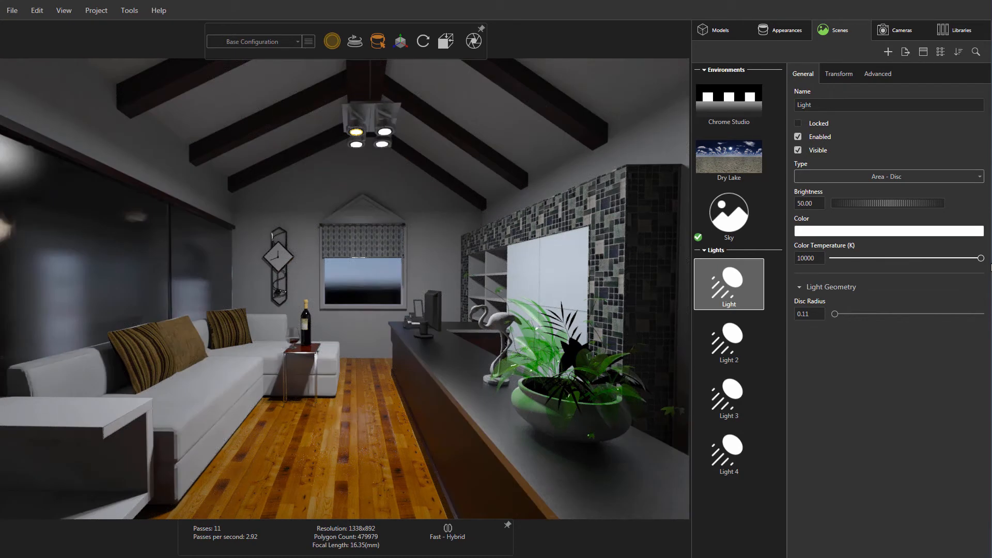
{"action": "left_click", "coordinate": [332, 41]}
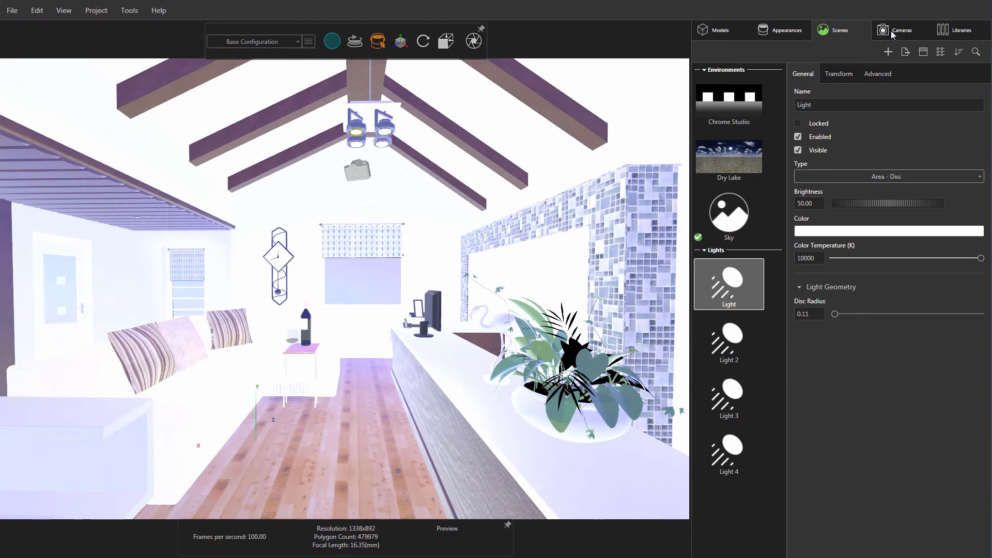
- From camera FREE, add an Area - Plane light atop the cabinet with Rectangle Length 5.05
{"action": "left_click", "coordinate": [900, 30]}
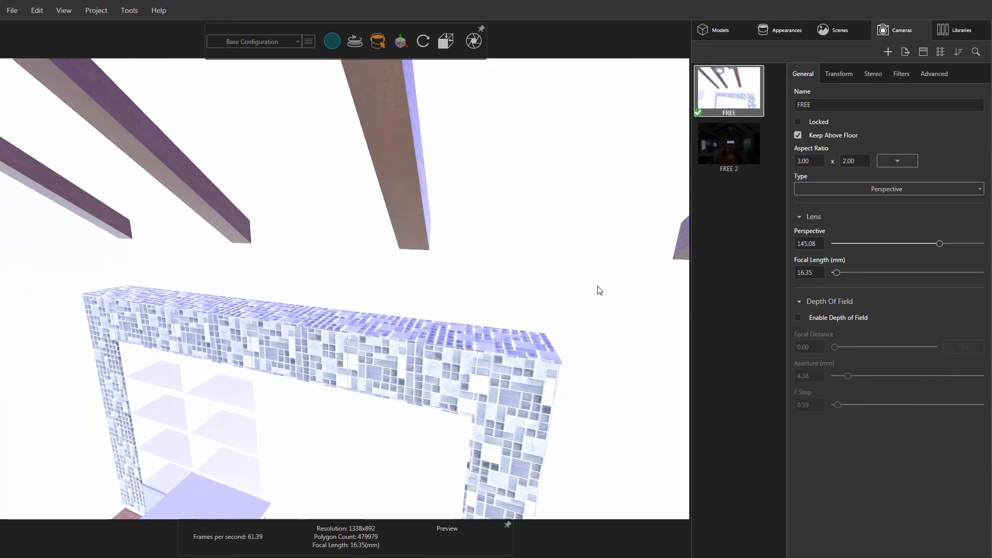
{"action": "left_click", "coordinate": [840, 30]}
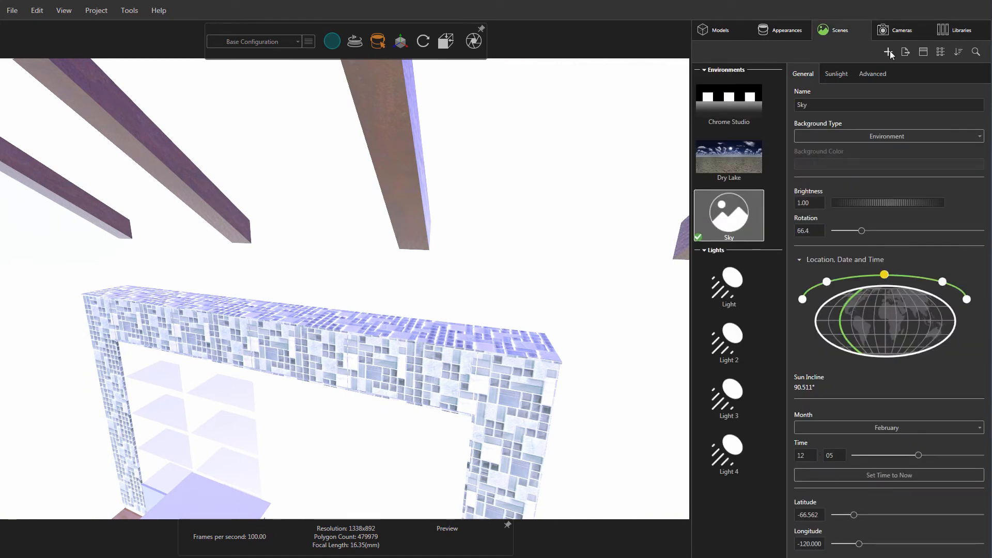
{"action": "left_click", "coordinate": [887, 51]}
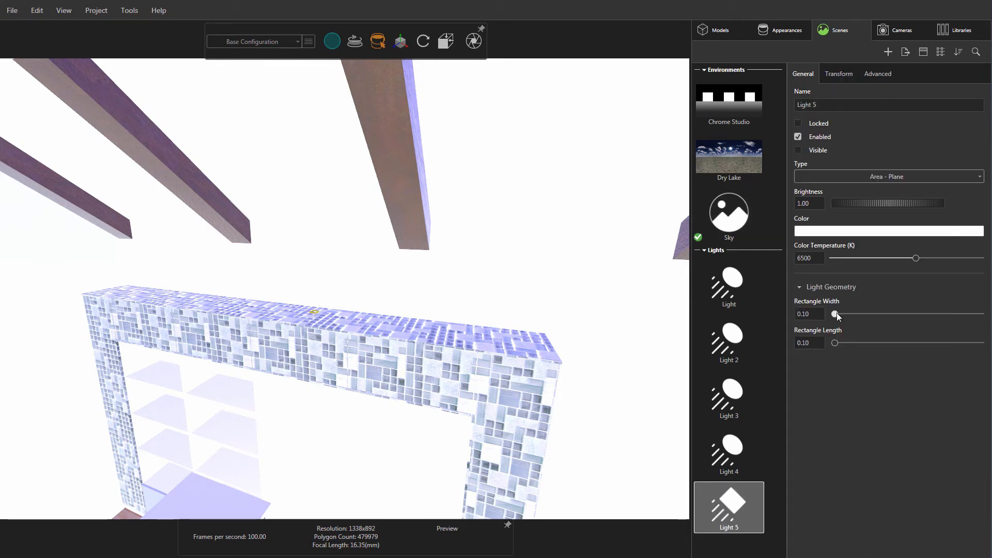
{"action": "left_click_drag", "start_coordinate": [835, 313], "coordinate": [835, 313]}
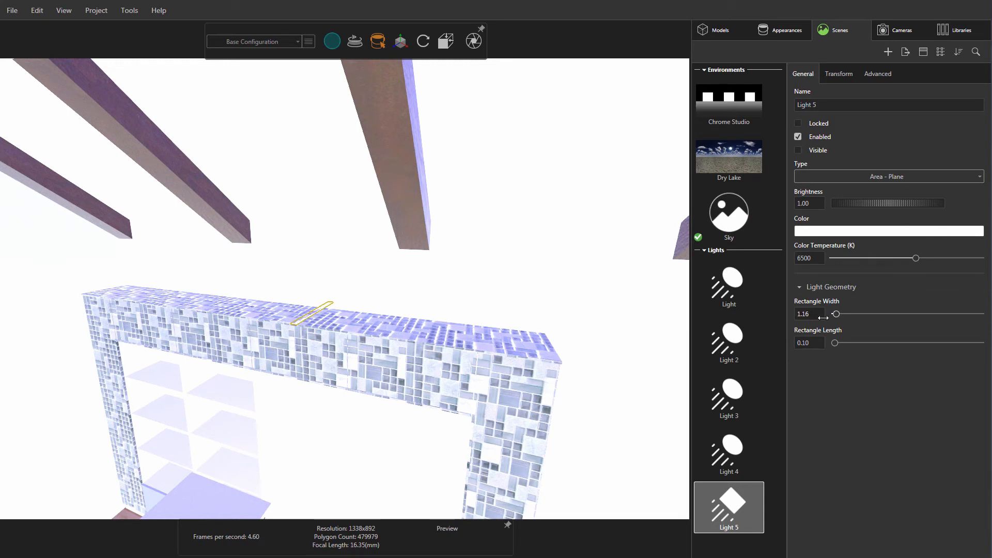
{"action": "left_click_drag", "start_coordinate": [834, 342], "coordinate": [845, 342]}
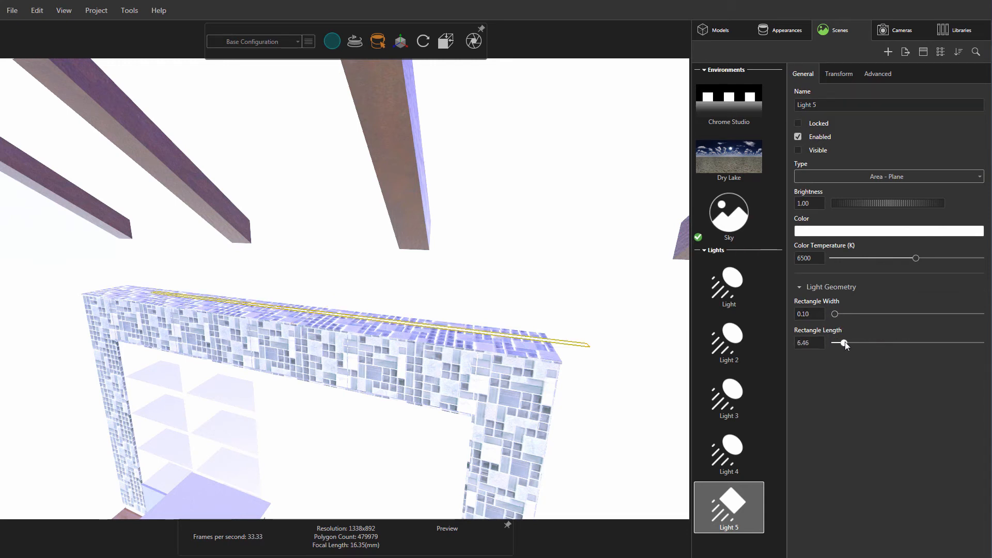
{"action": "left_click_drag", "start_coordinate": [851, 343], "coordinate": [839, 343]}
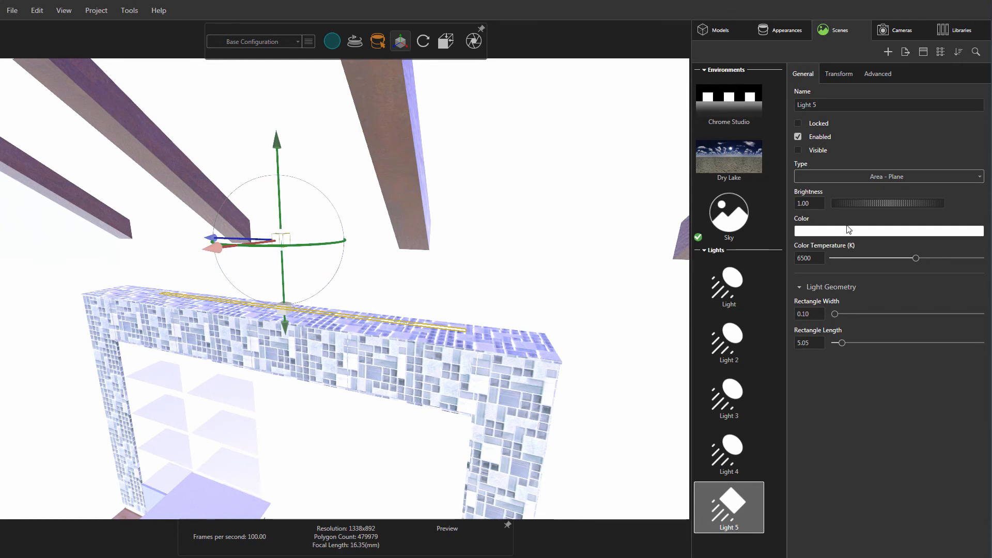
- Set the plane light's brightness to 100 and select camera FREE 2
{"action": "left_click", "coordinate": [807, 203]}
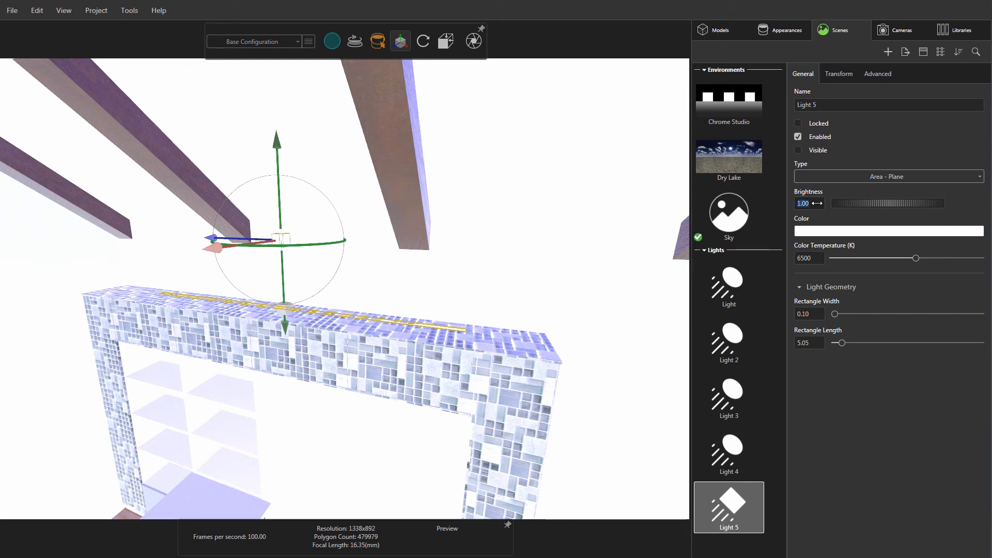
{"action": "type", "text": "100.00"}
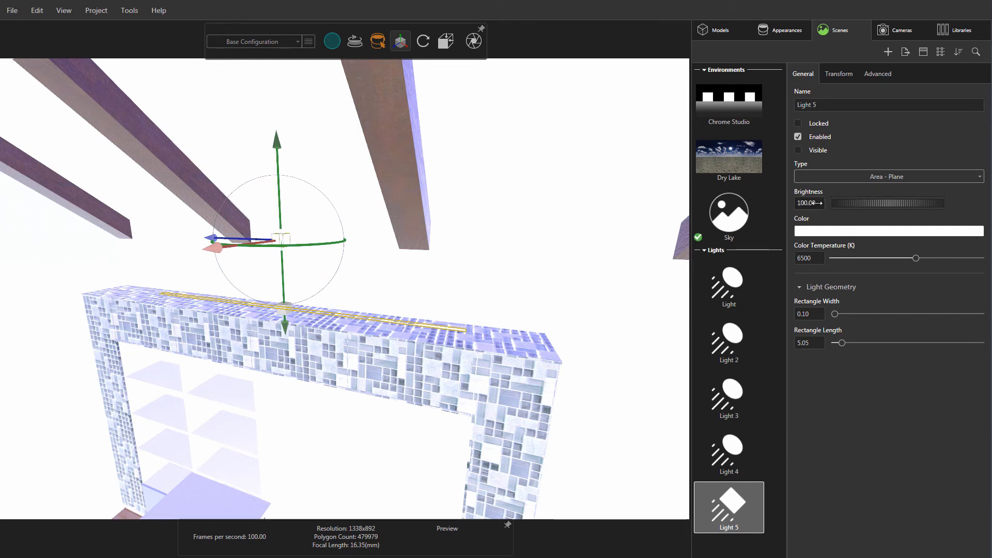
{"action": "left_click", "coordinate": [903, 30]}
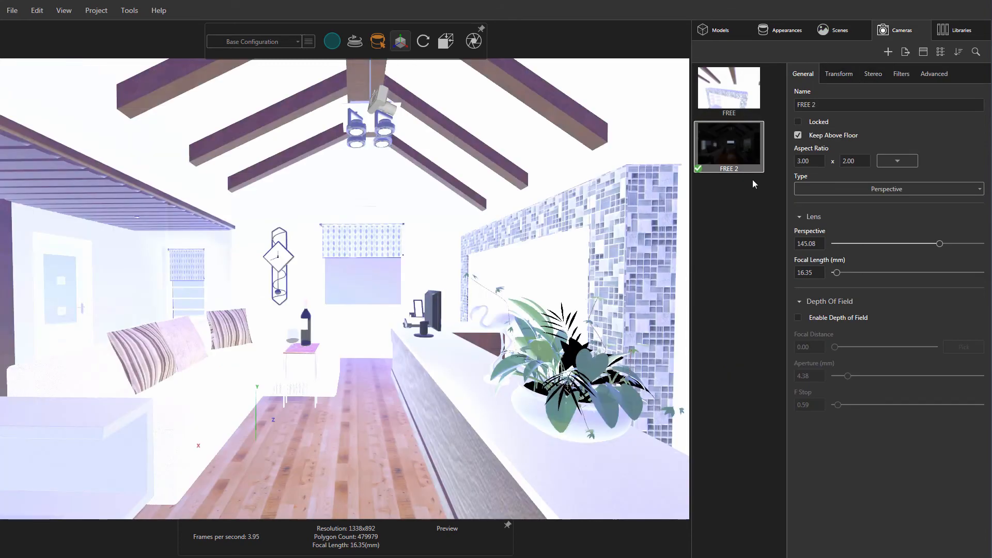
- Switch to Fast rendering and make the cabinet-top Light 5 blue
{"action": "left_click", "coordinate": [331, 41]}
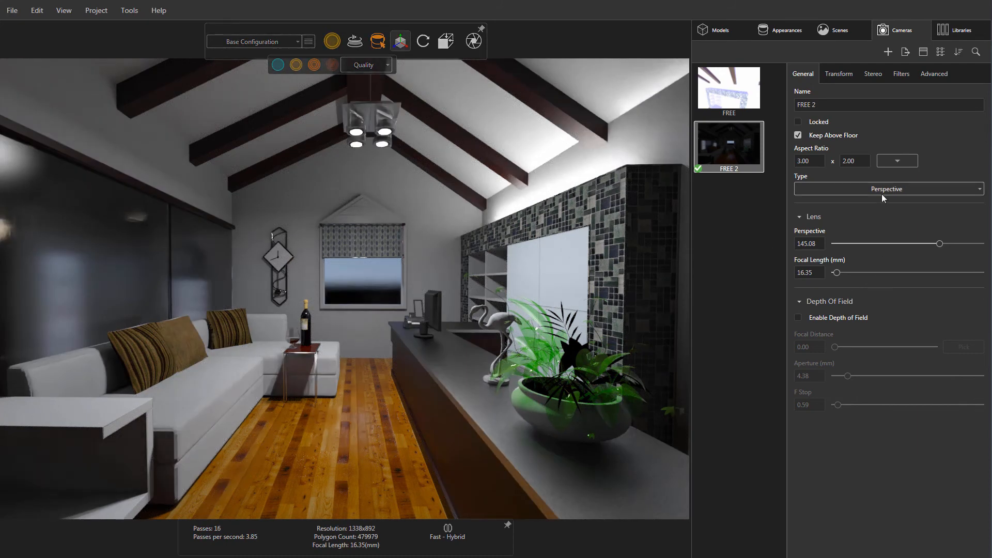
{"action": "left_click", "coordinate": [835, 30]}
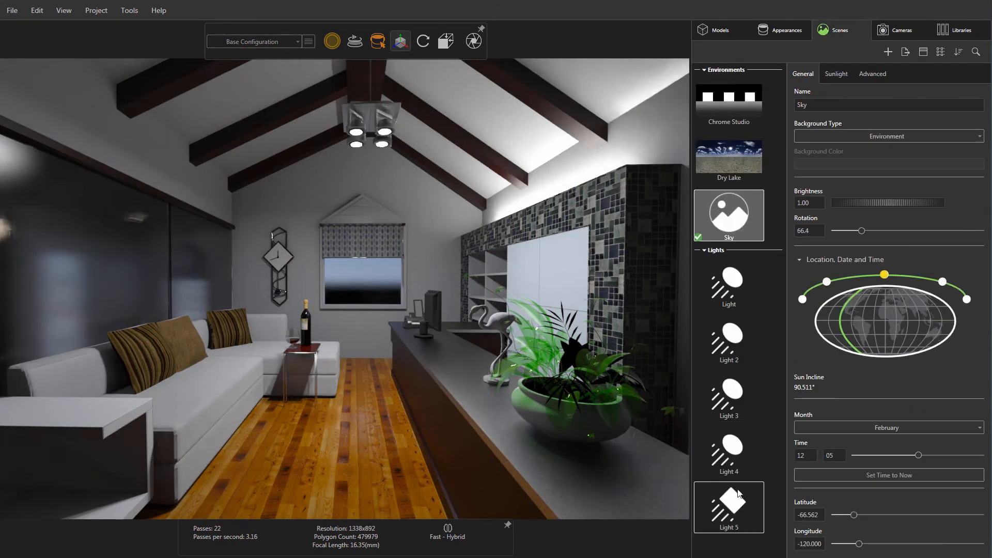
{"action": "left_click", "coordinate": [729, 505]}
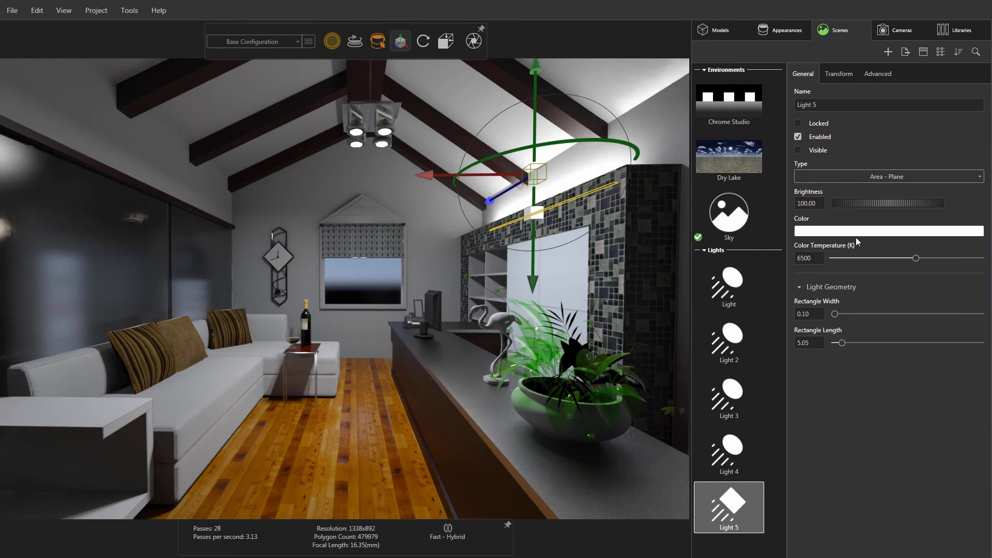
{"action": "left_click", "coordinate": [888, 231]}
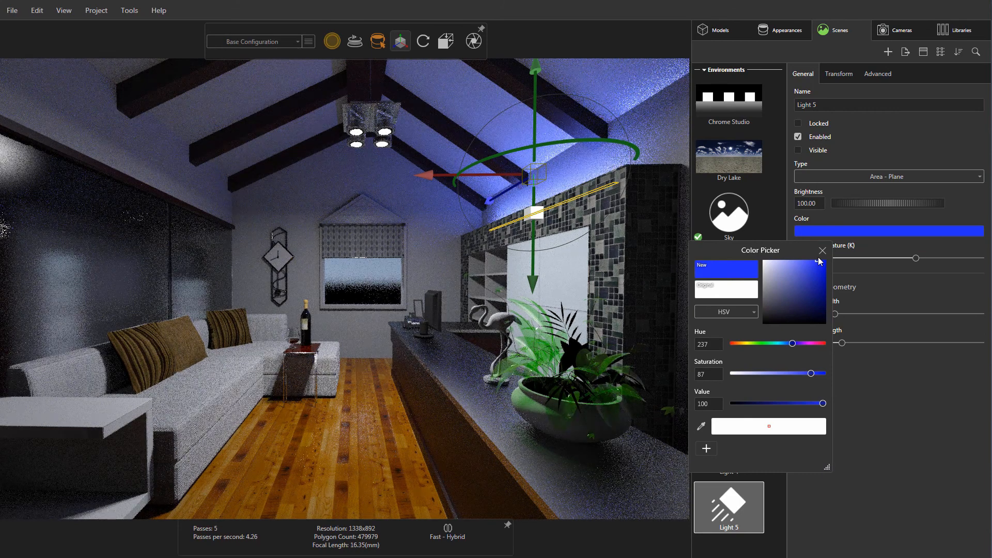
{"action": "left_click", "coordinate": [822, 250]}
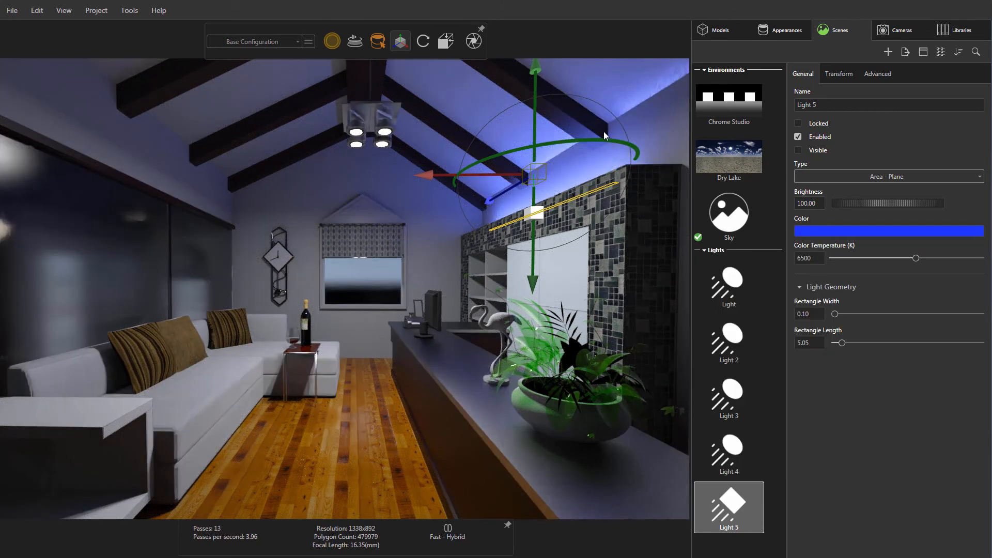